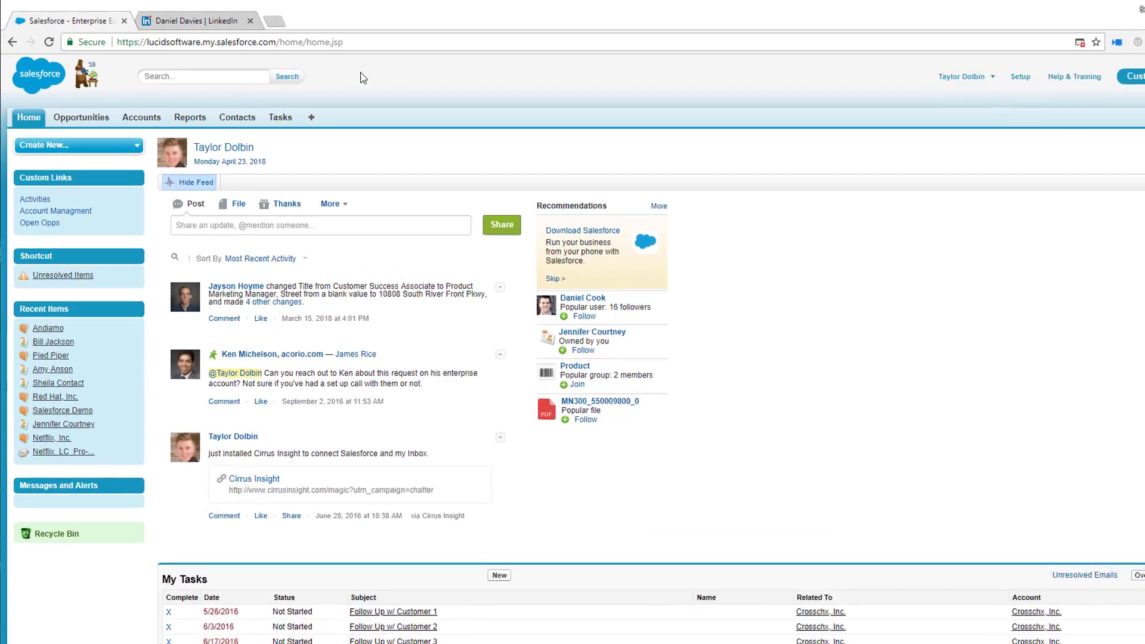
- Search Salesforce for 'and' and open the Andiamo account from the suggestions
{"action": "type", "text": "andiamo"}
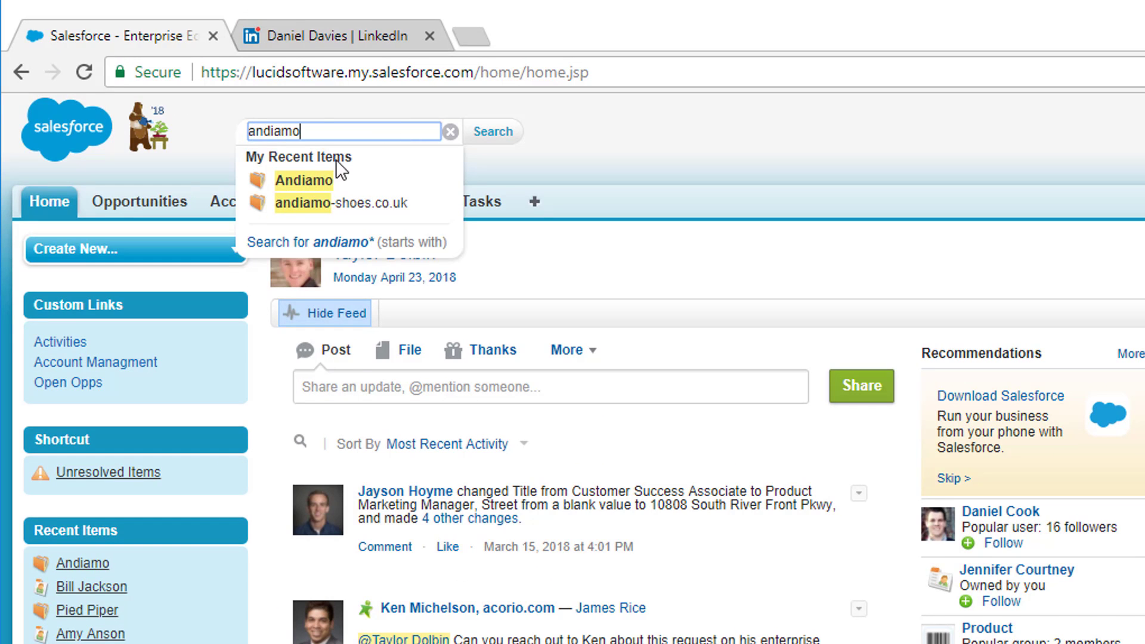
{"action": "left_click", "coordinate": [304, 180]}
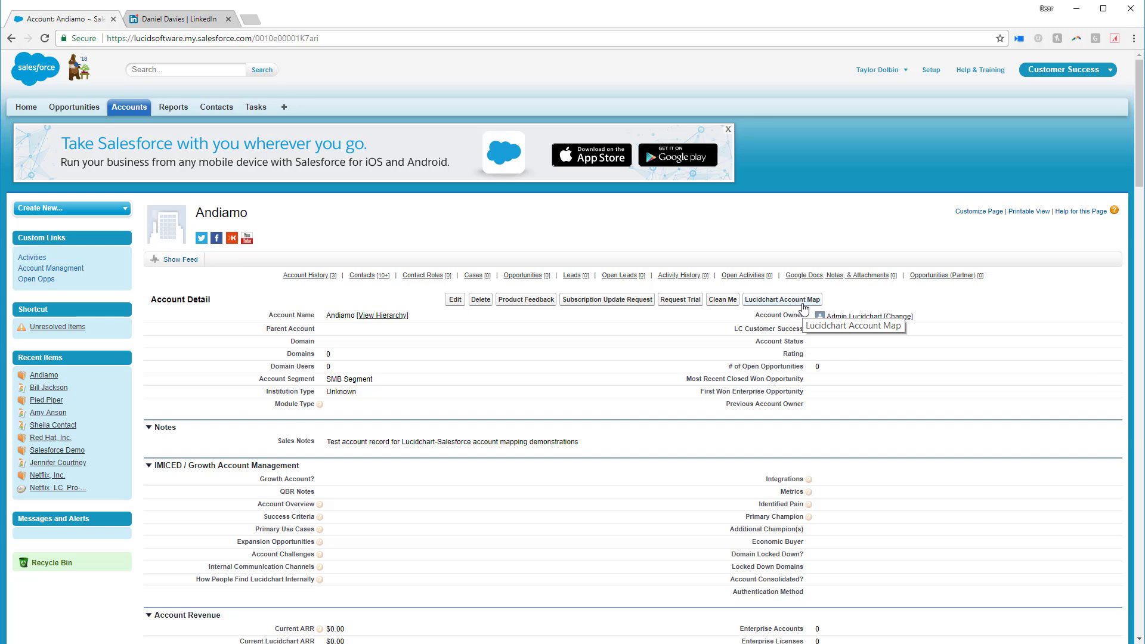
- Open the Andiamo Account Map in Lucidchart and select the CORP & AMER group heading
{"action": "left_click", "coordinate": [780, 300]}
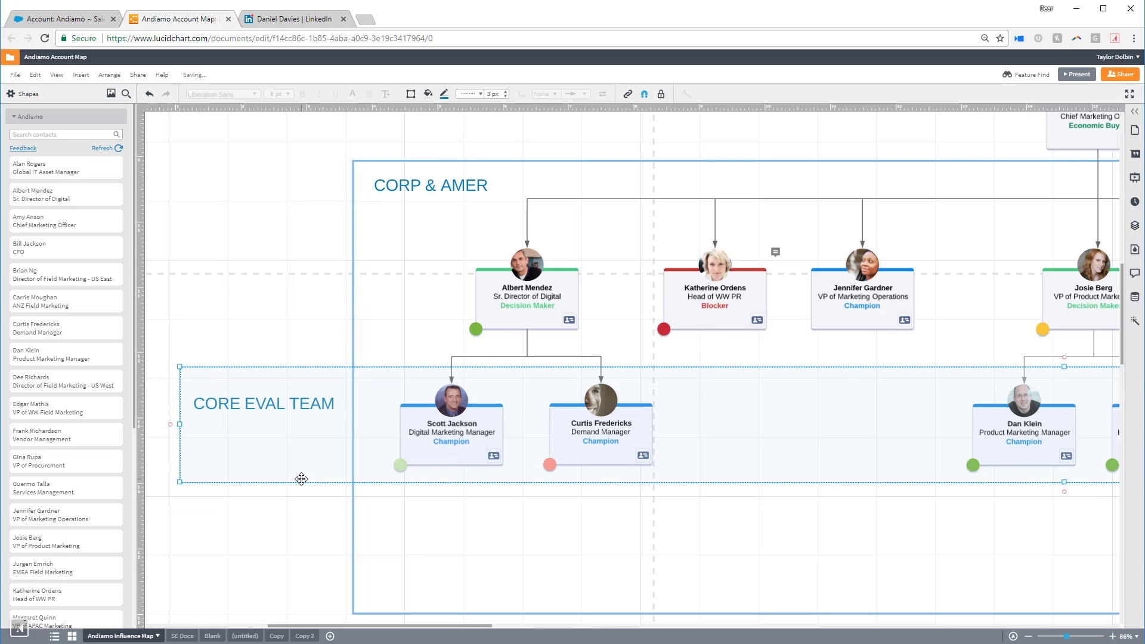
{"action": "left_click", "coordinate": [430, 185]}
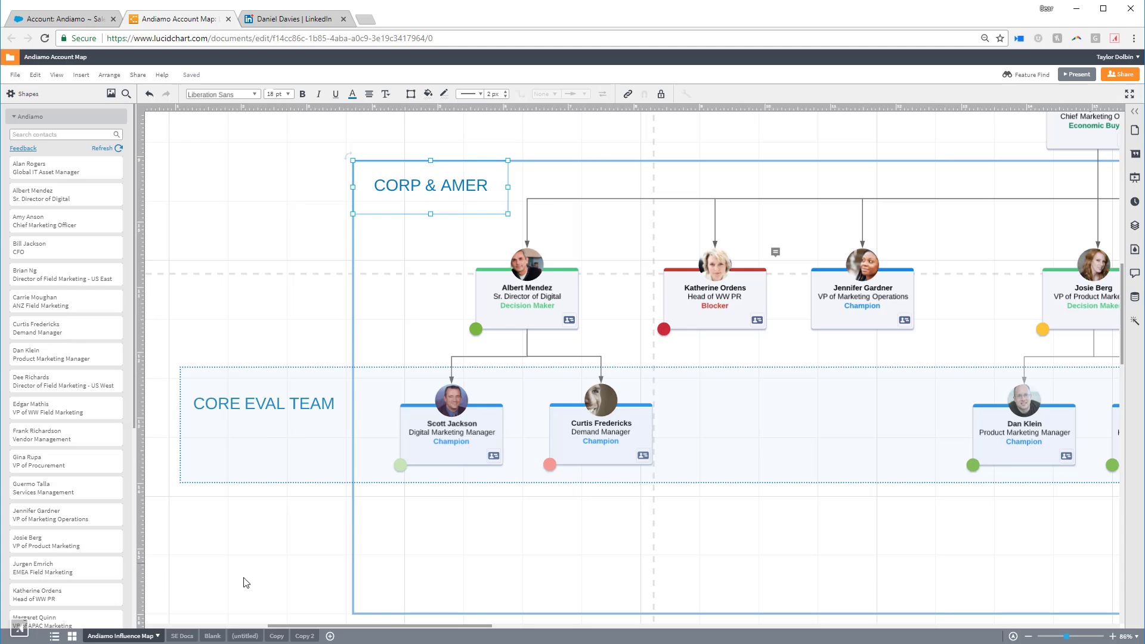
- Switch to the empty Blank page of the Andiamo Account Map
{"action": "left_click", "coordinate": [207, 636]}
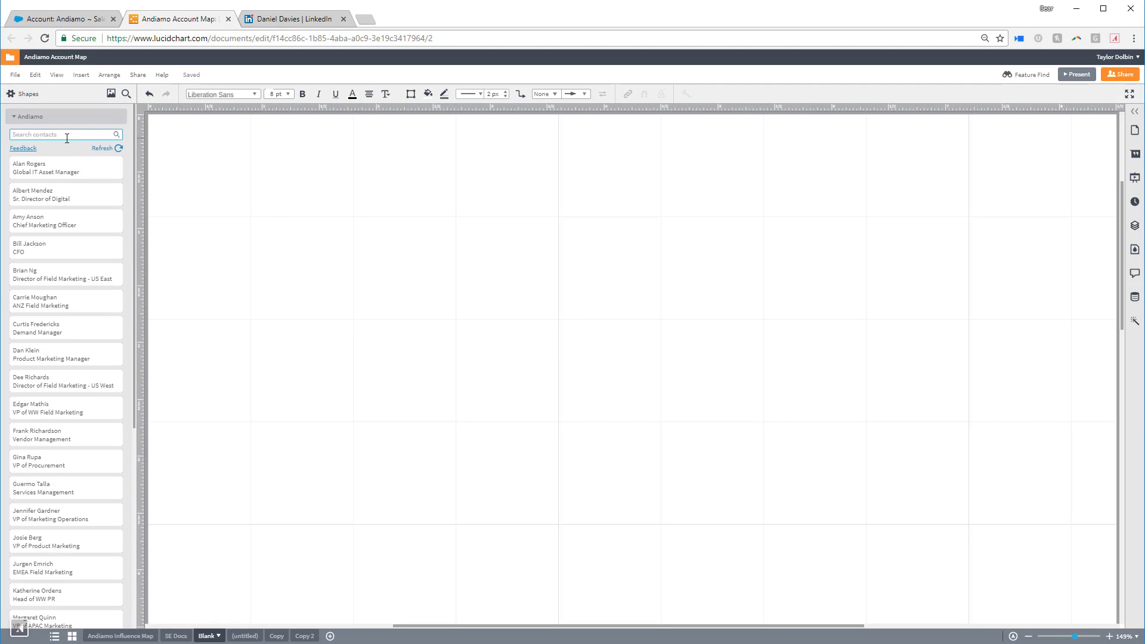
- Search contacts for 'bill', place contact cards, show the CFO's details and open his Salesforce record
{"action": "type", "text": "bill"}
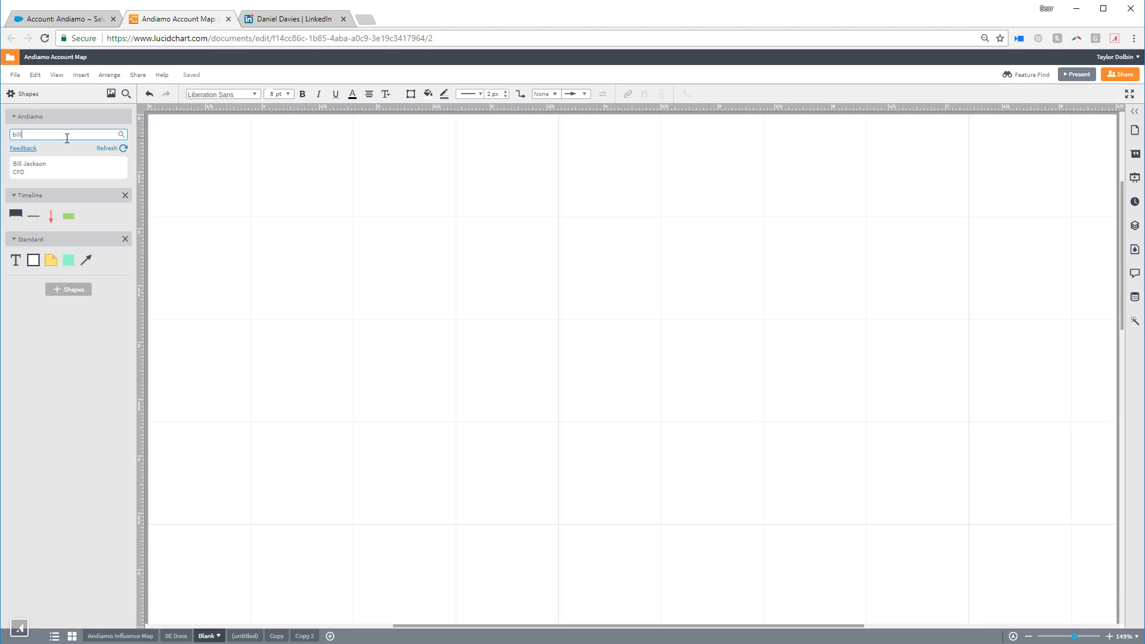
{"action": "mouse_move", "coordinate": [65, 162]}
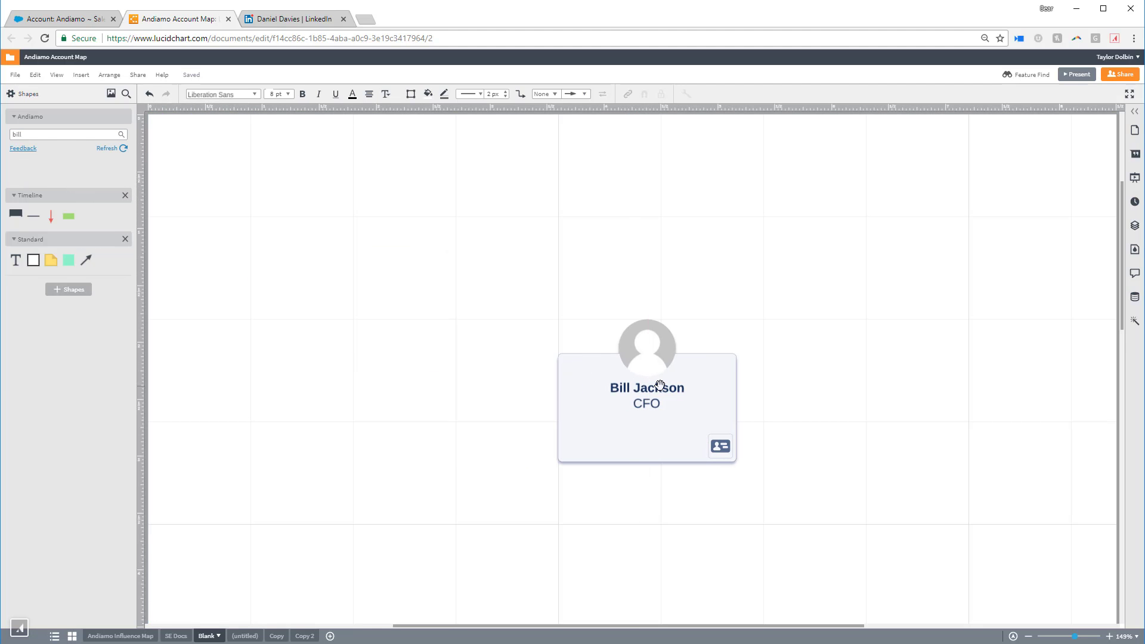
{"action": "left_click", "coordinate": [645, 386]}
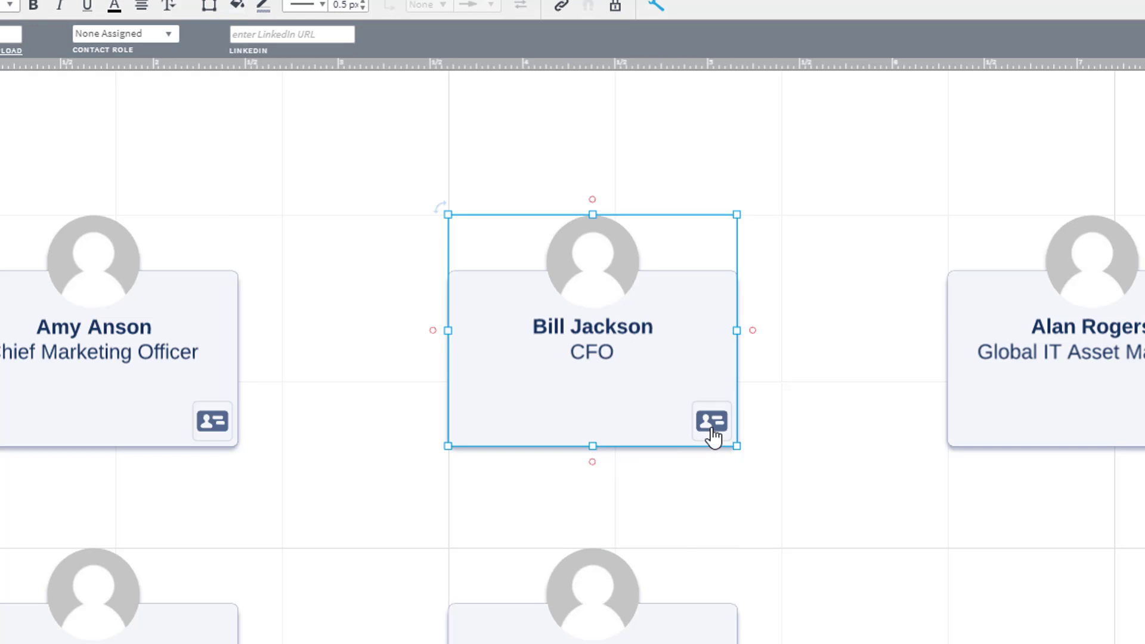
{"action": "left_click", "coordinate": [711, 422]}
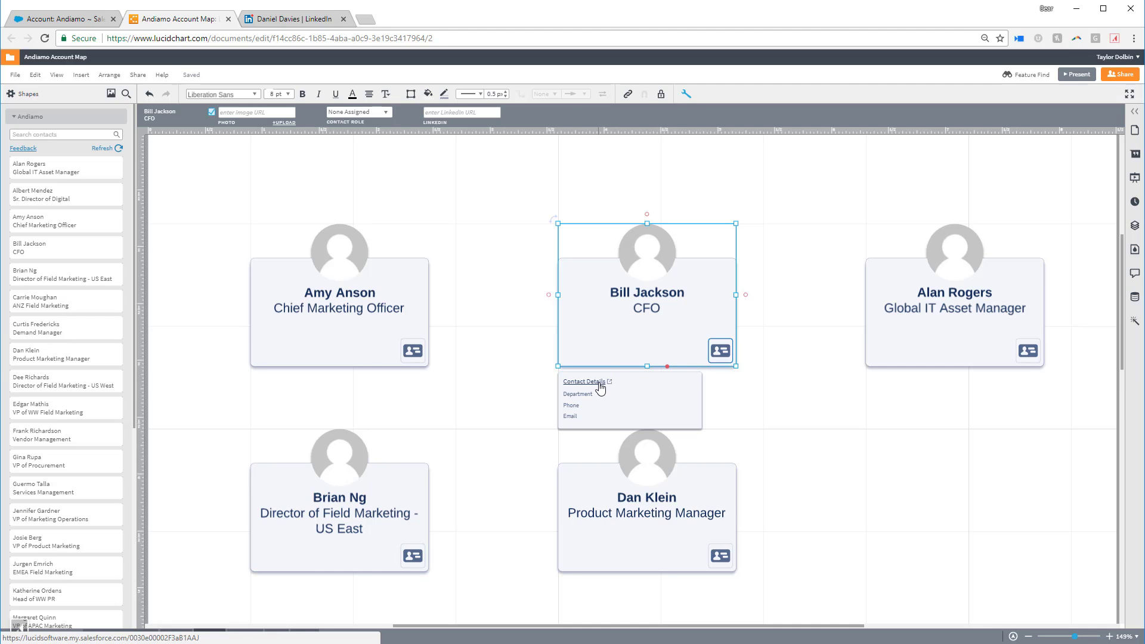
{"action": "left_click", "coordinate": [583, 380]}
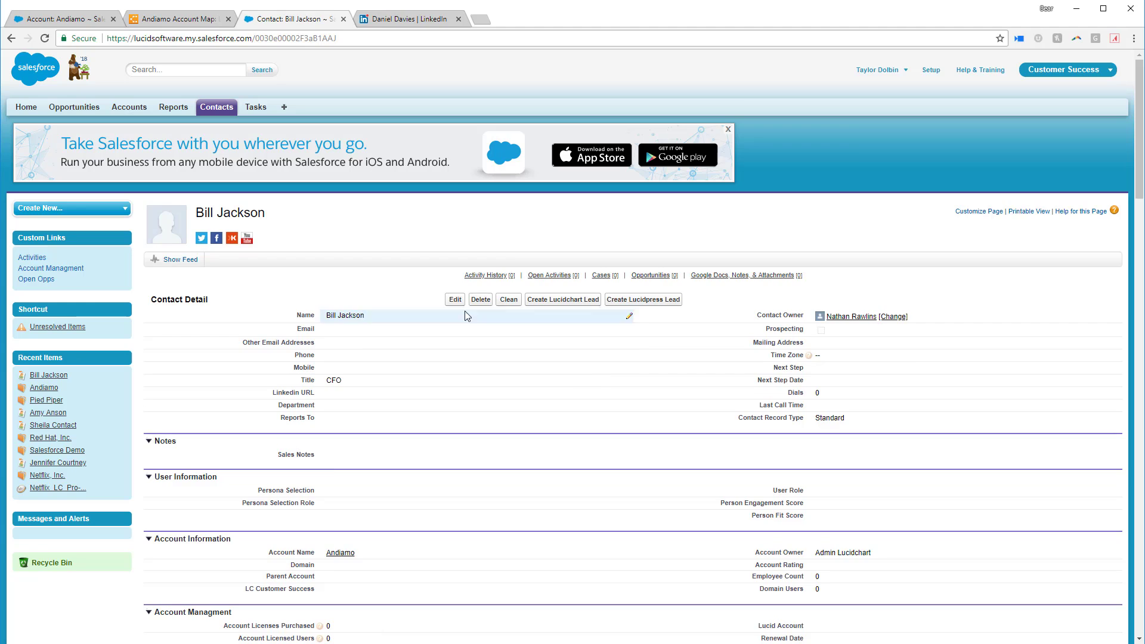
{"action": "left_click", "coordinate": [454, 299]}
{"action": "type", "text": "(555)"}
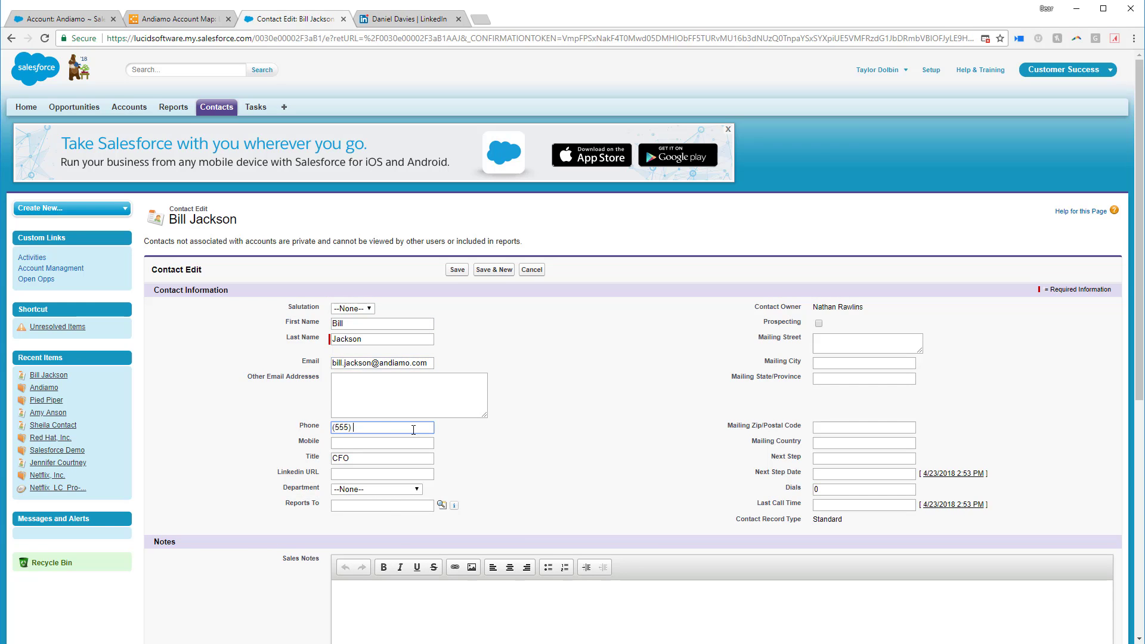
{"action": "left_click", "coordinate": [457, 270]}
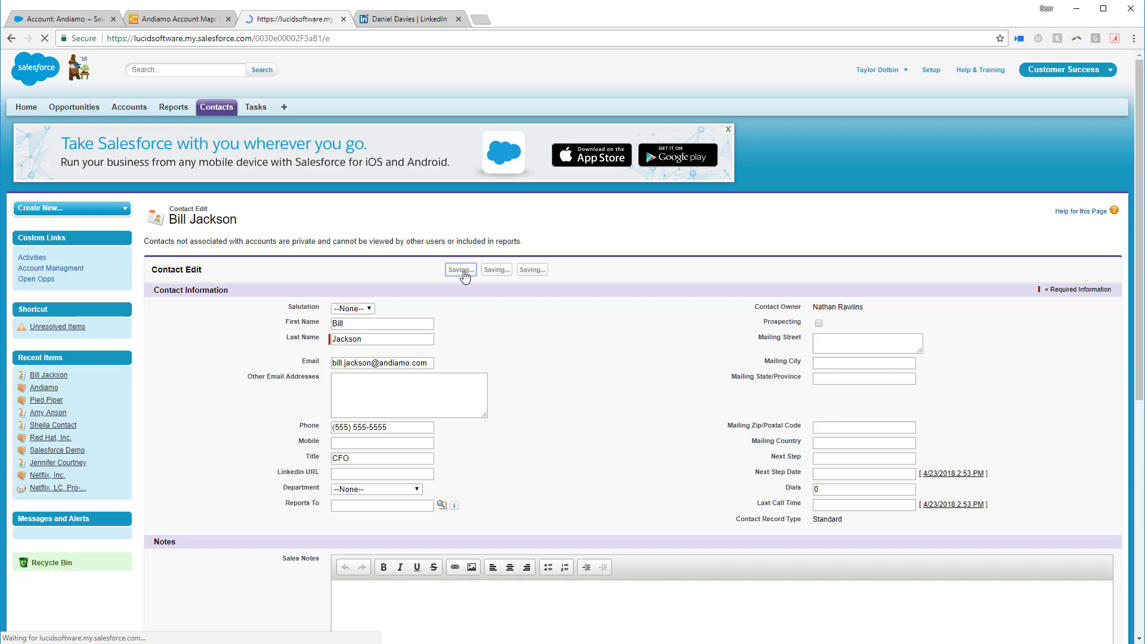
{"action": "left_click", "coordinate": [179, 18]}
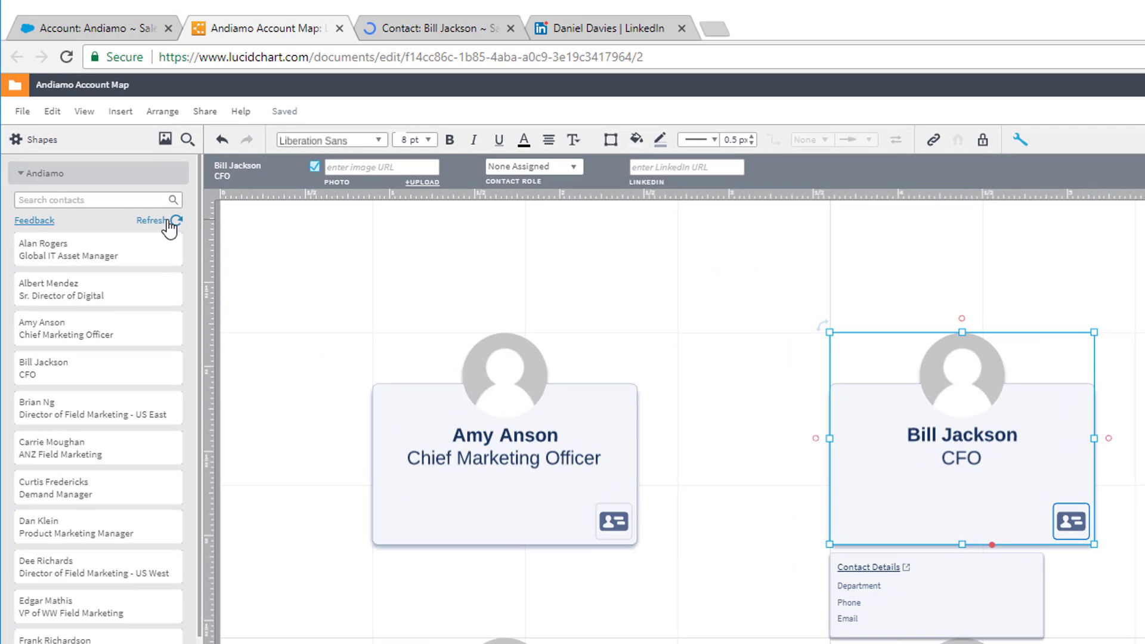
- Refresh the CFO card's data from Salesforce, cancel the photo upload dialog, and go to LinkedIn
{"action": "left_click", "coordinate": [154, 220]}
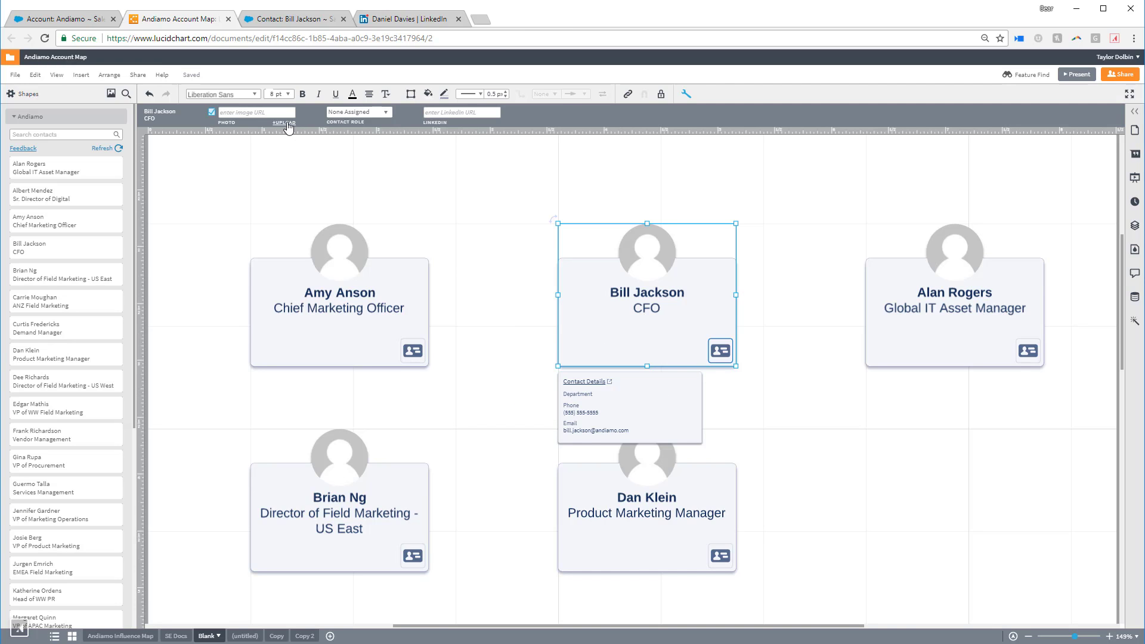
{"action": "left_click", "coordinate": [285, 122]}
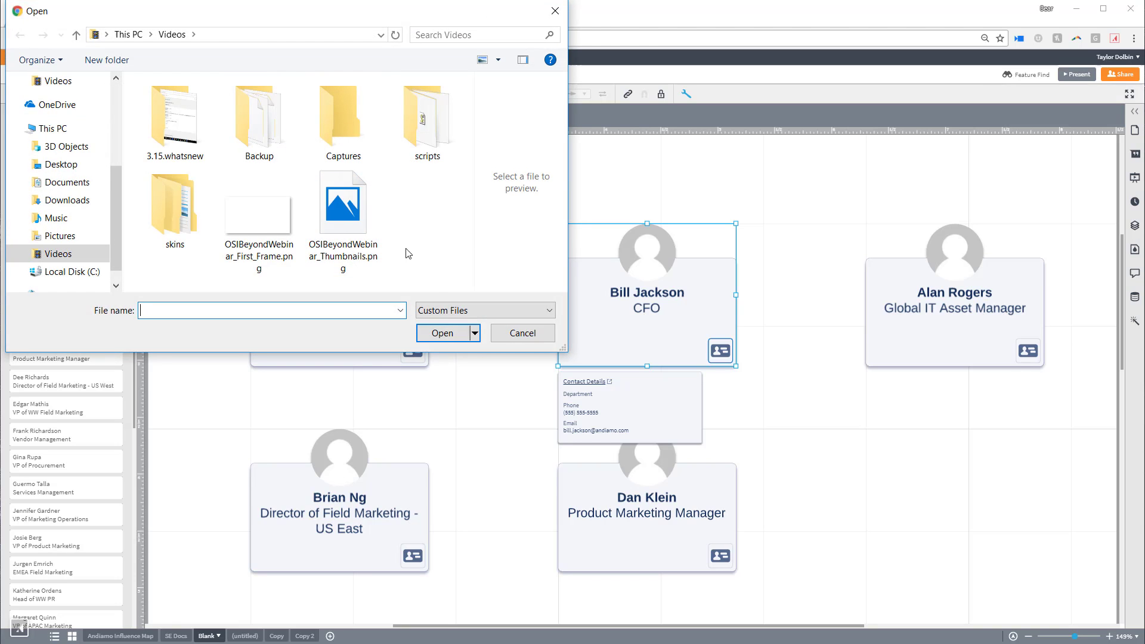
{"action": "left_click", "coordinate": [521, 333]}
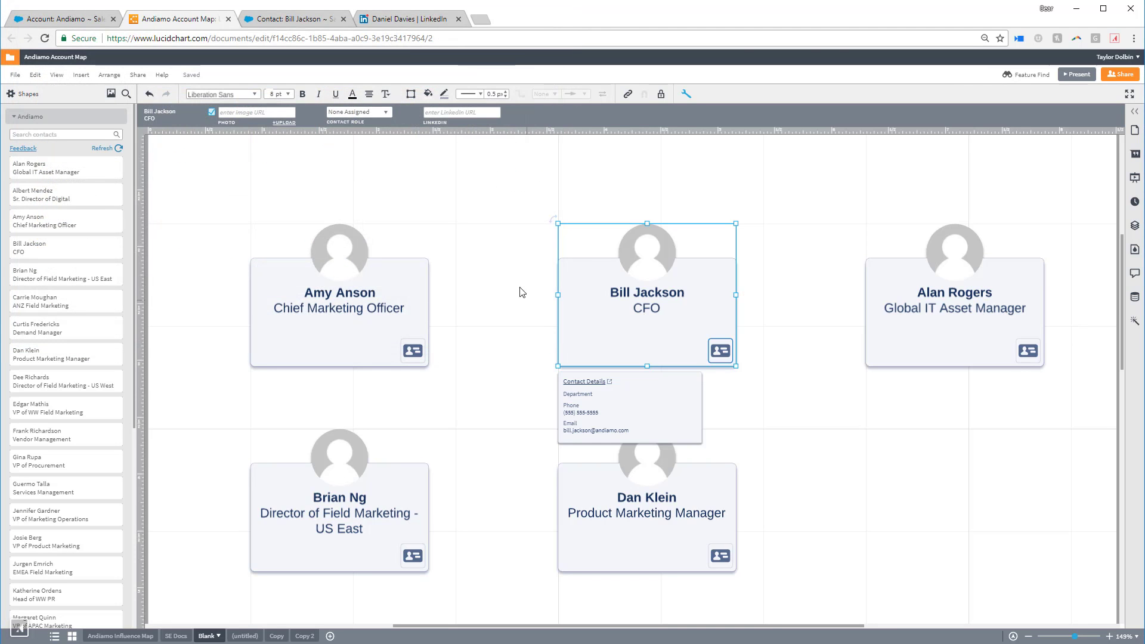
{"action": "left_click", "coordinate": [409, 18]}
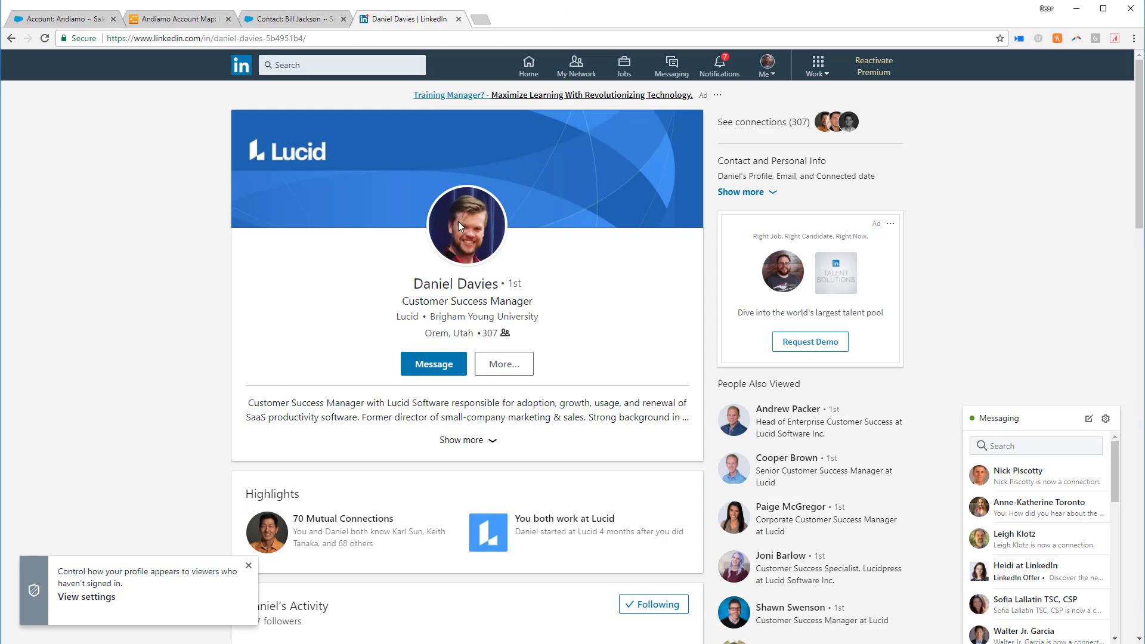
- Paste the LinkedIn profile photo URL into the CFO card's Photo field
{"action": "left_click", "coordinate": [466, 223]}
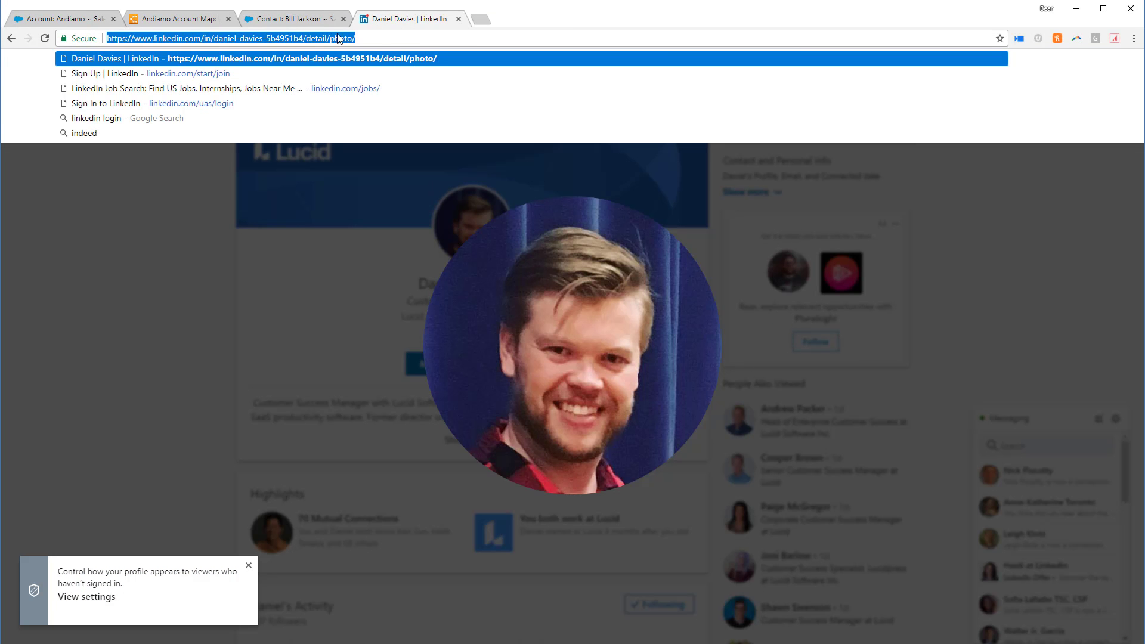
{"action": "left_click", "coordinate": [175, 18]}
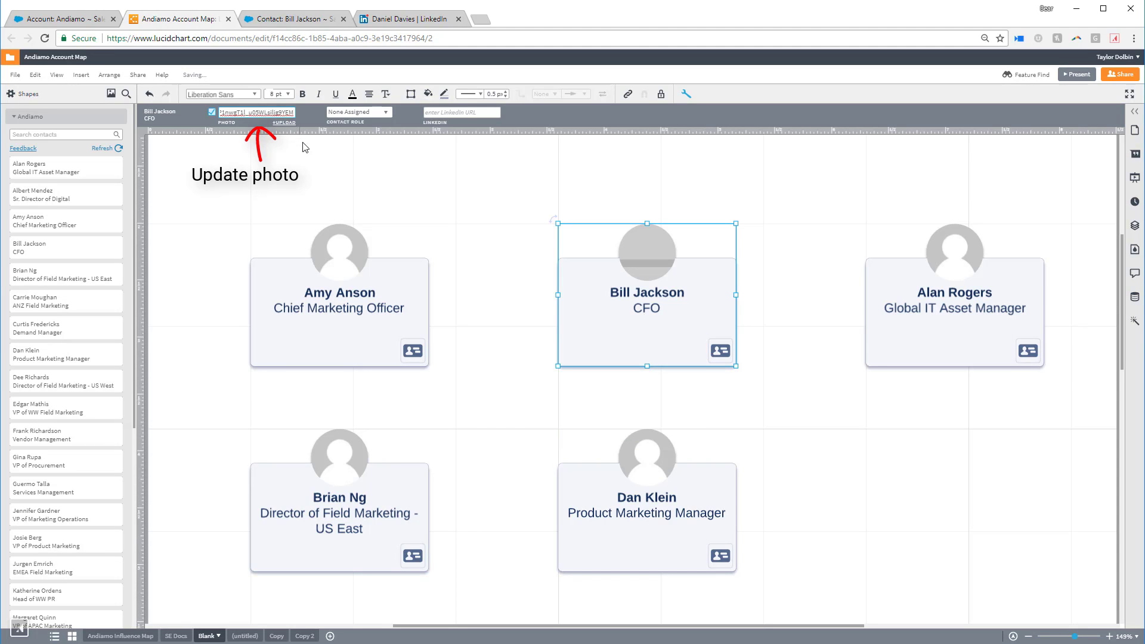
{"action": "left_click", "coordinate": [284, 121]}
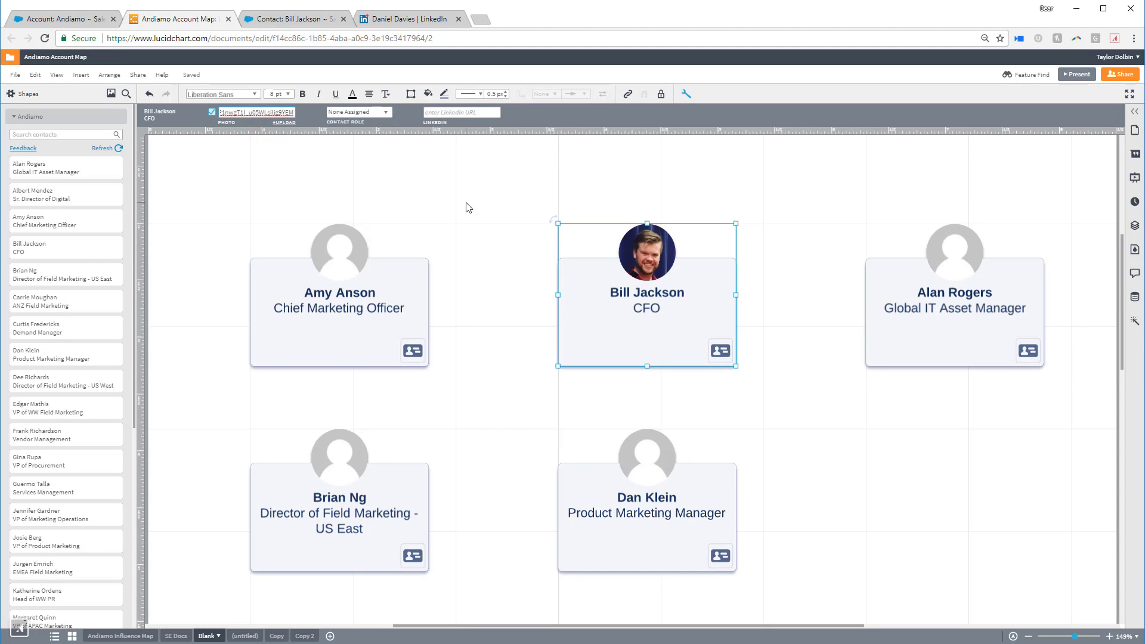
- Assign roles: CFO Decision Maker, Chief Marketing Officer and Global IT Asset Manager Champions, Product Marketing Manager User
{"action": "left_click", "coordinate": [385, 112]}
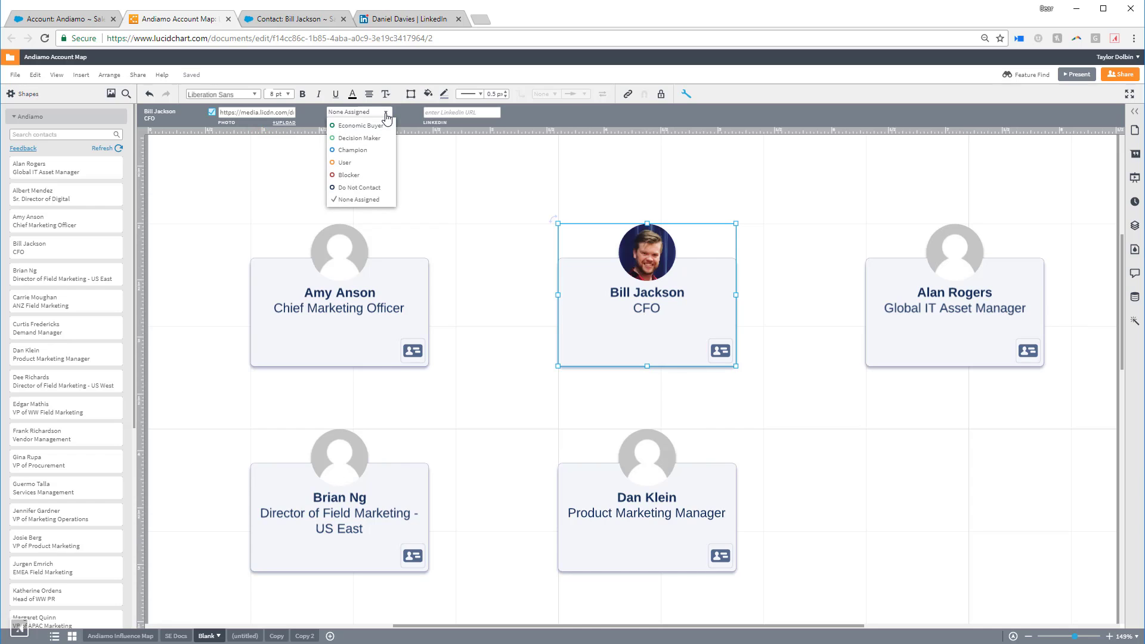
{"action": "left_click", "coordinate": [360, 138]}
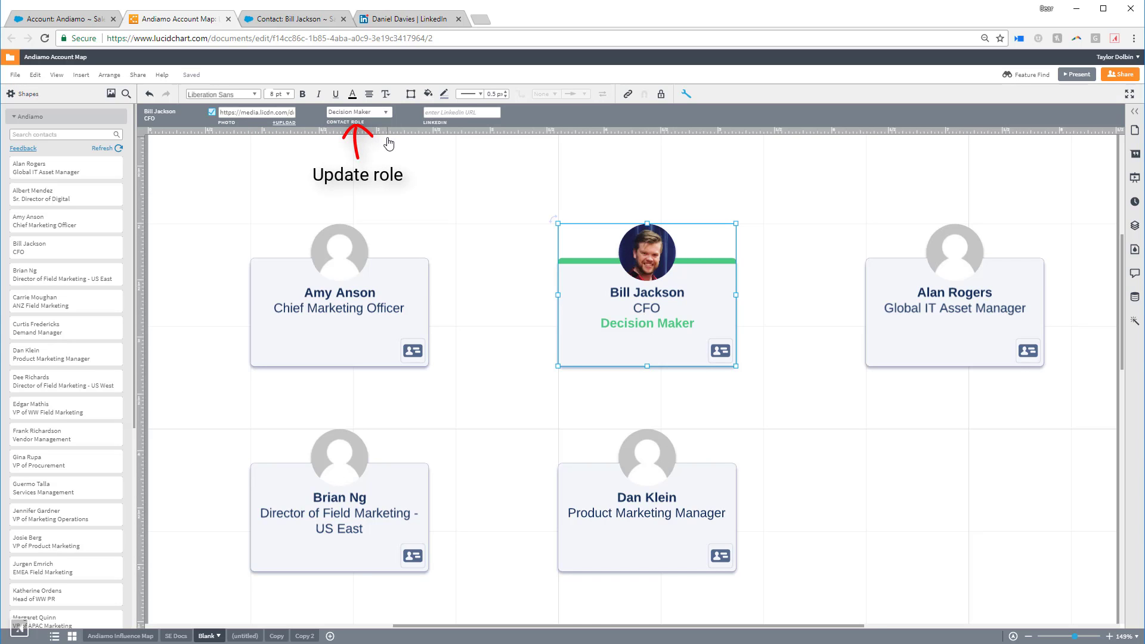
{"action": "left_click", "coordinate": [339, 292]}
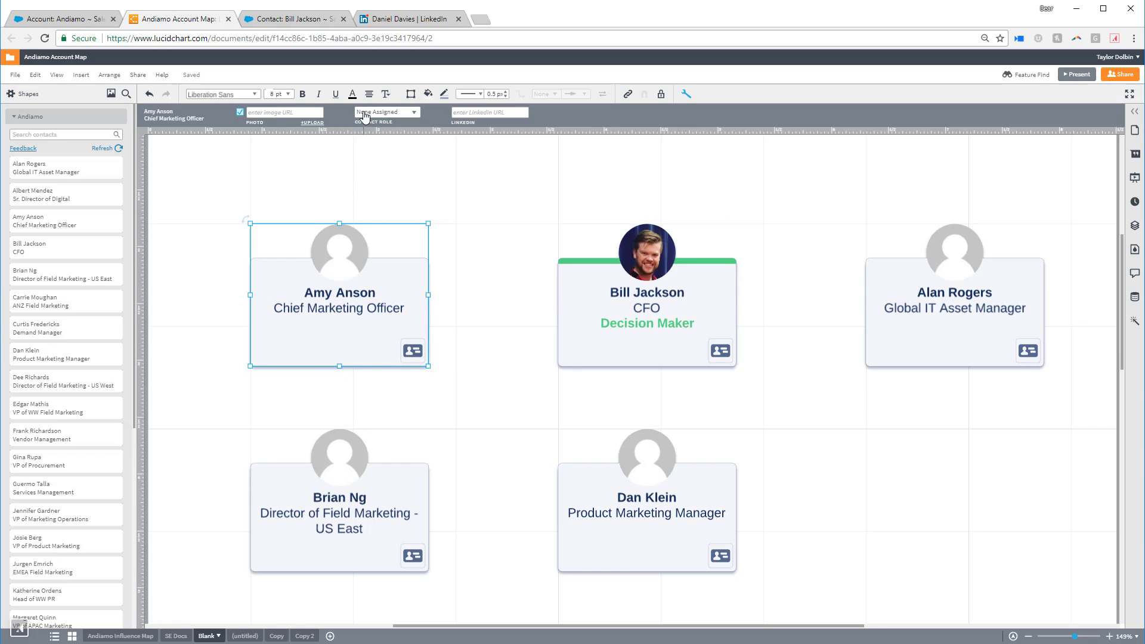
{"action": "left_click", "coordinate": [385, 112]}
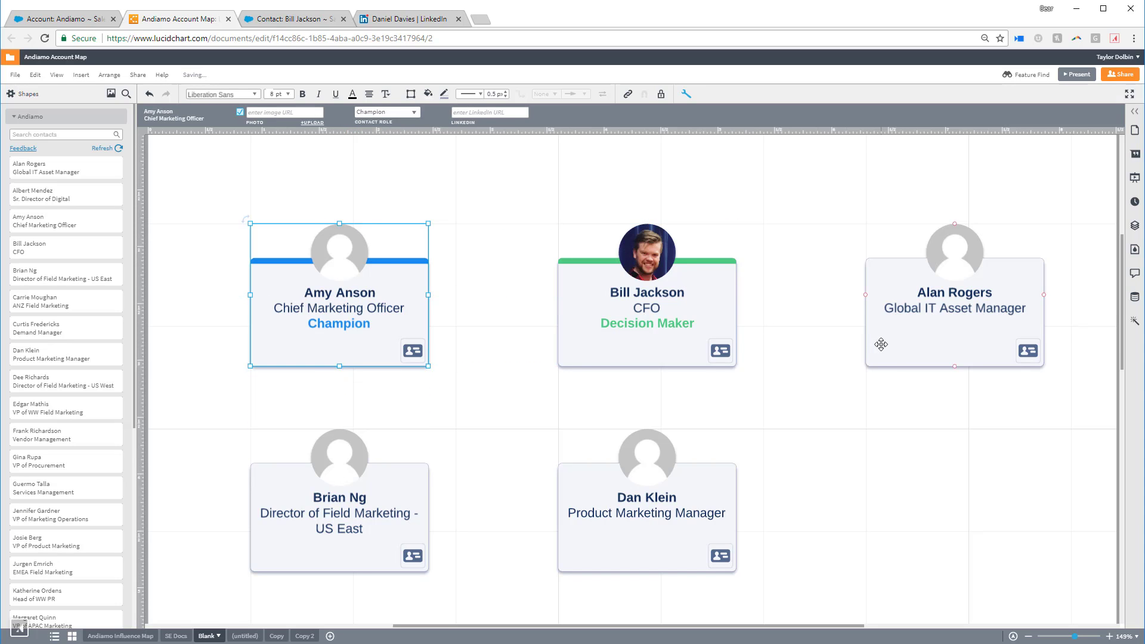
{"action": "left_click", "coordinate": [386, 112]}
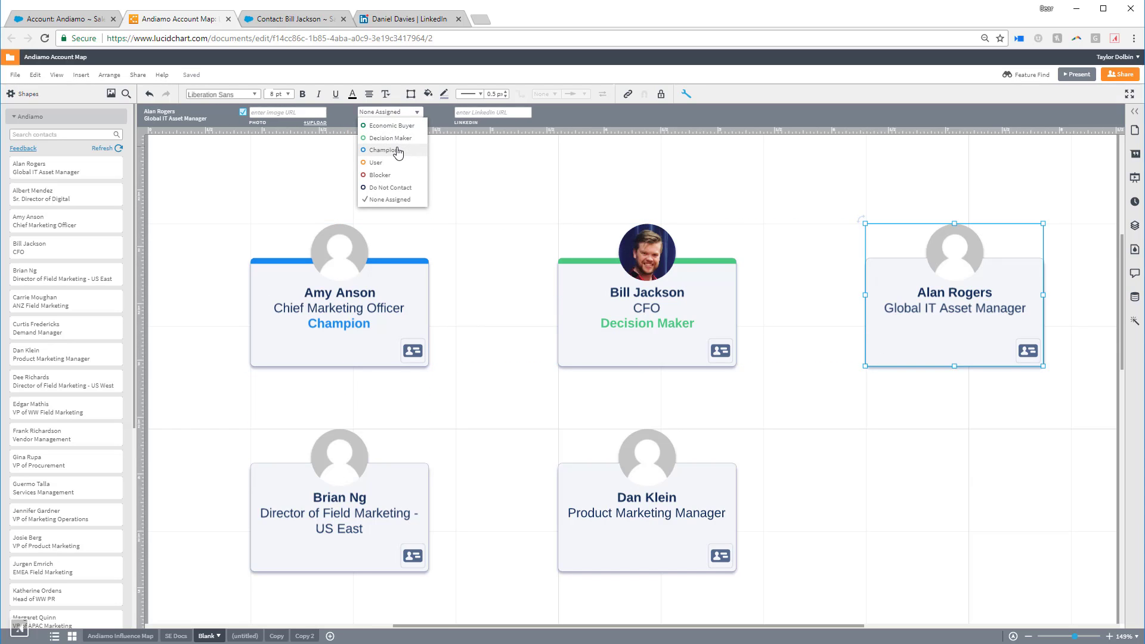
{"action": "left_click", "coordinate": [383, 150]}
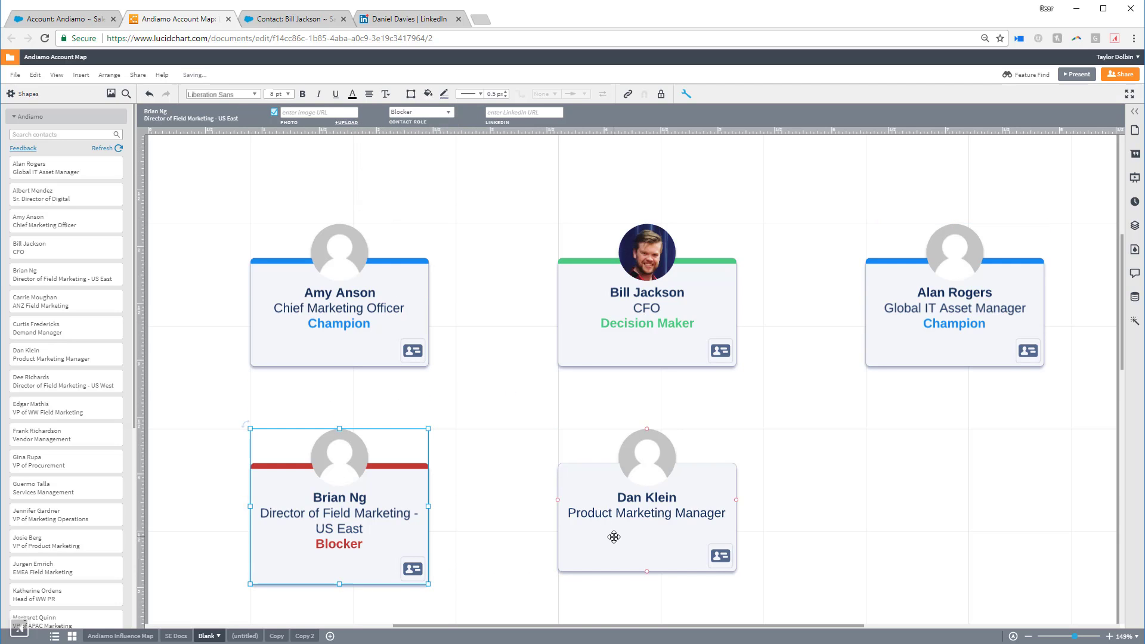
{"action": "left_click", "coordinate": [399, 112]}
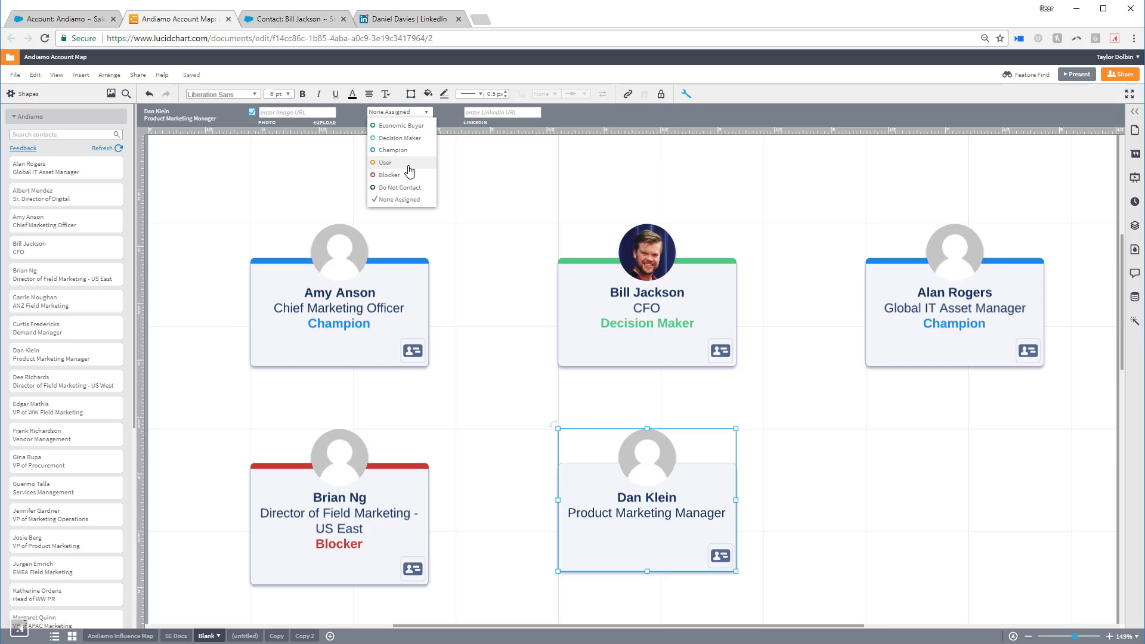
{"action": "left_click", "coordinate": [385, 162]}
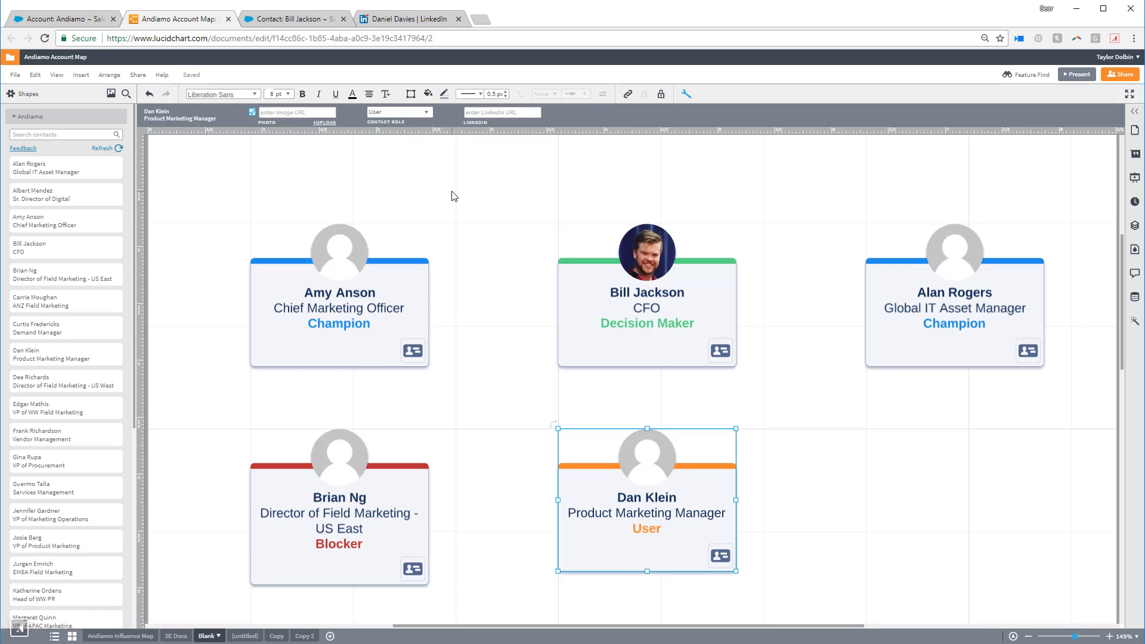
{"action": "left_click", "coordinate": [410, 18]}
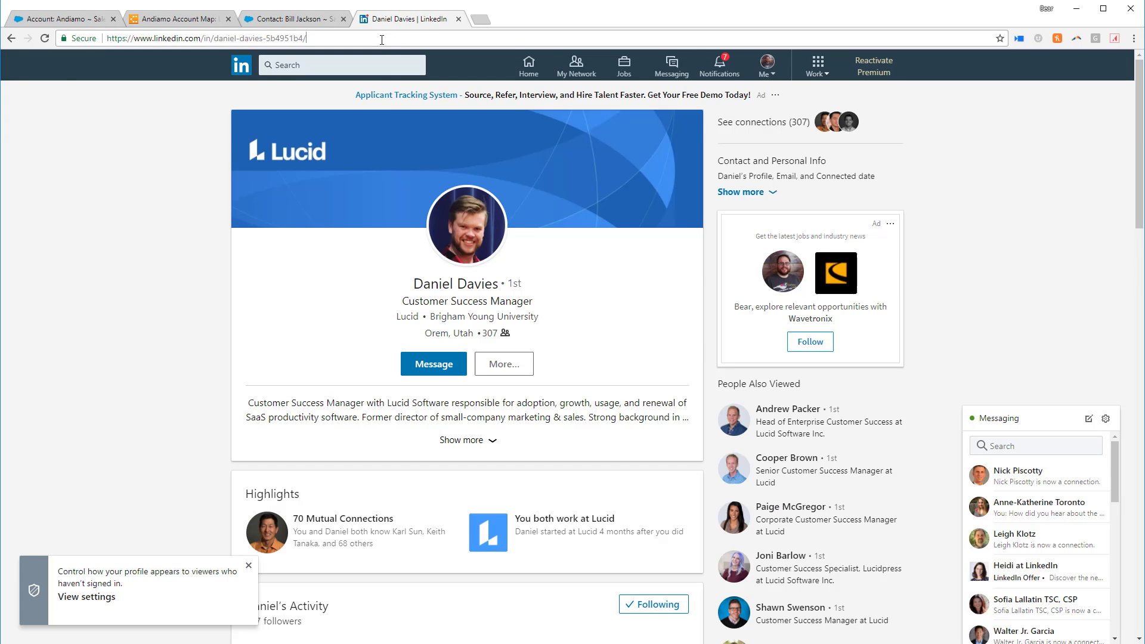
- Add the LinkedIn profile URL to the CFO card and verify its badge opens the profile
{"action": "left_click", "coordinate": [175, 18]}
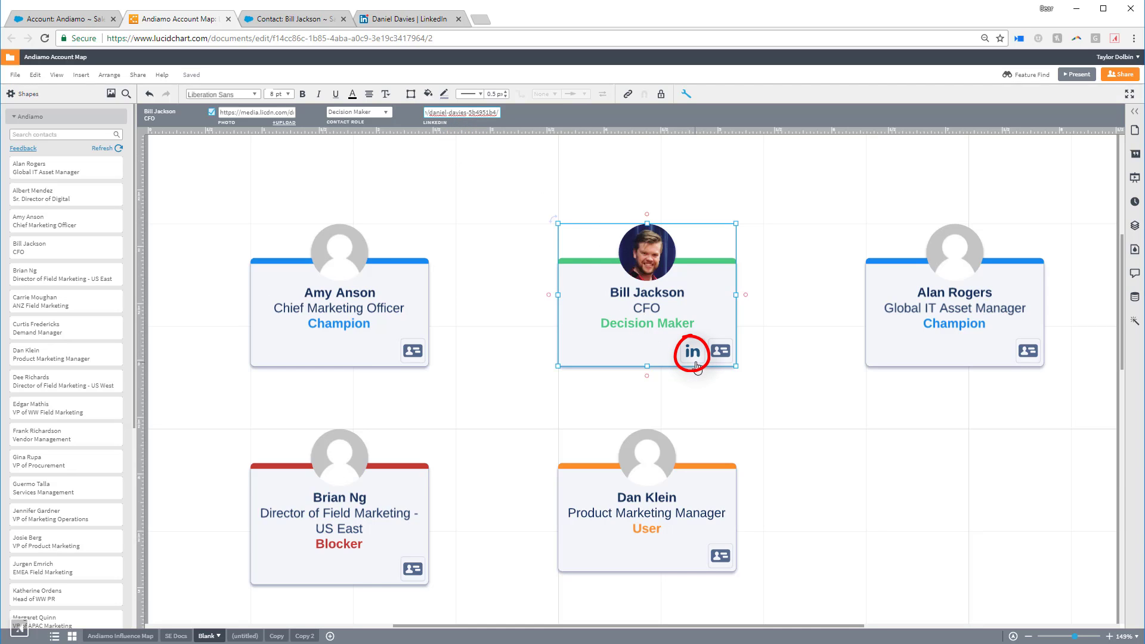
{"action": "left_click", "coordinate": [691, 350]}
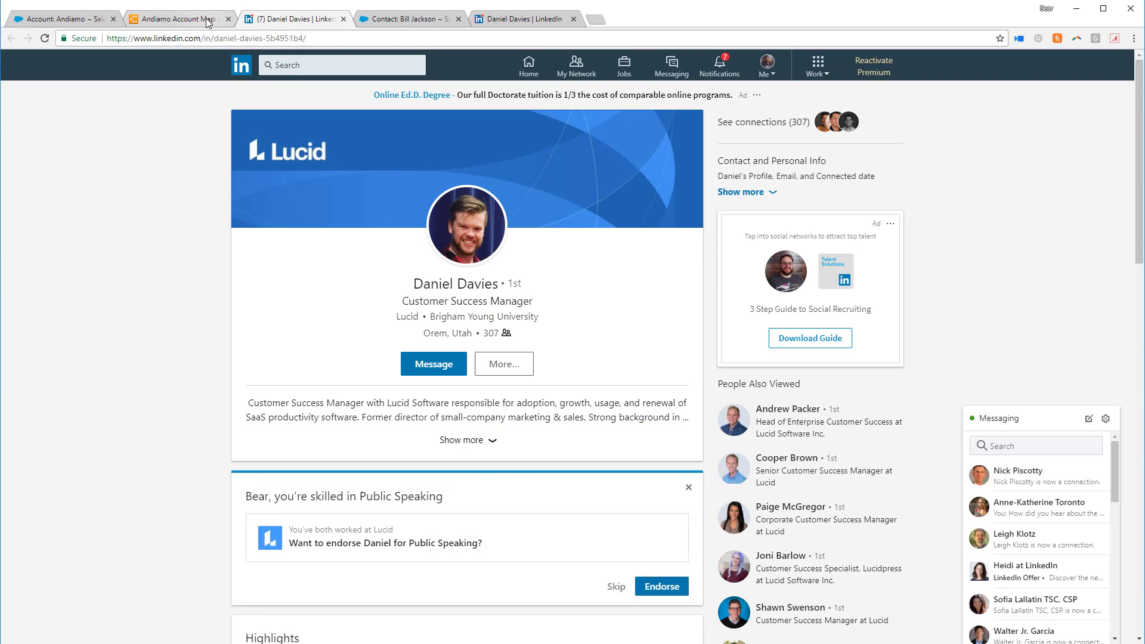
{"action": "left_click", "coordinate": [177, 18]}
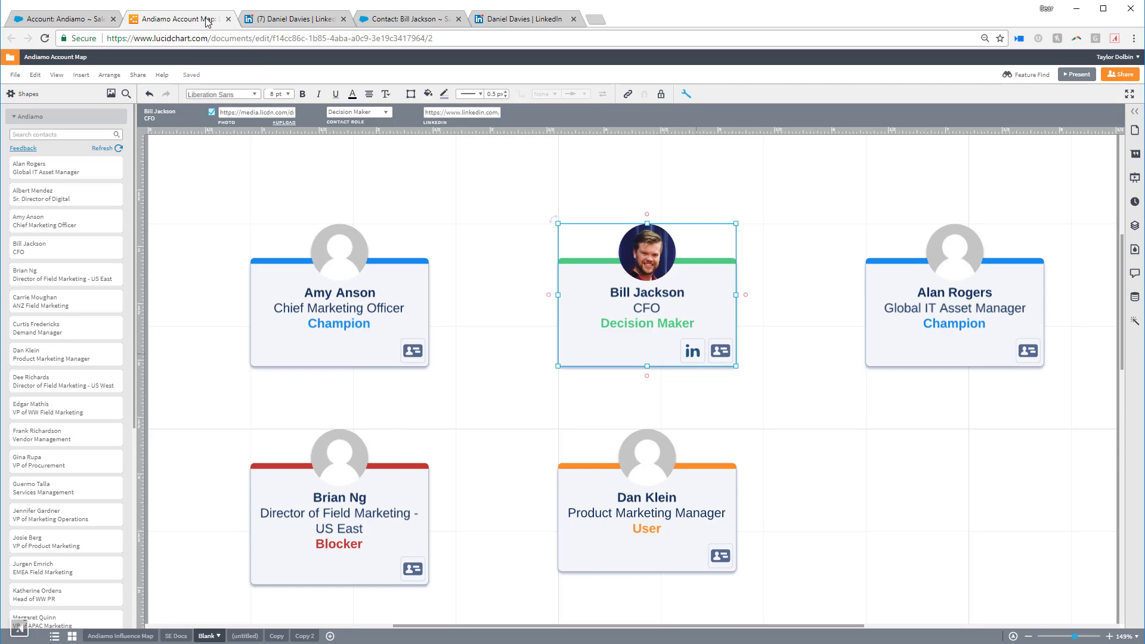
{"action": "left_click", "coordinate": [645, 503]}
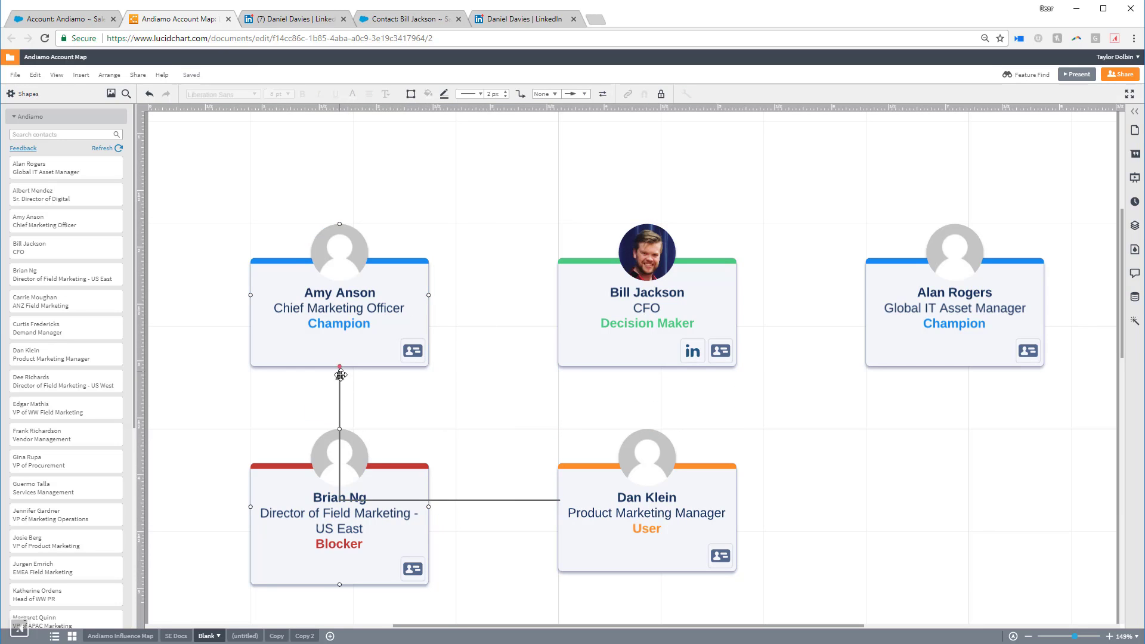
{"action": "left_click", "coordinate": [339, 523]}
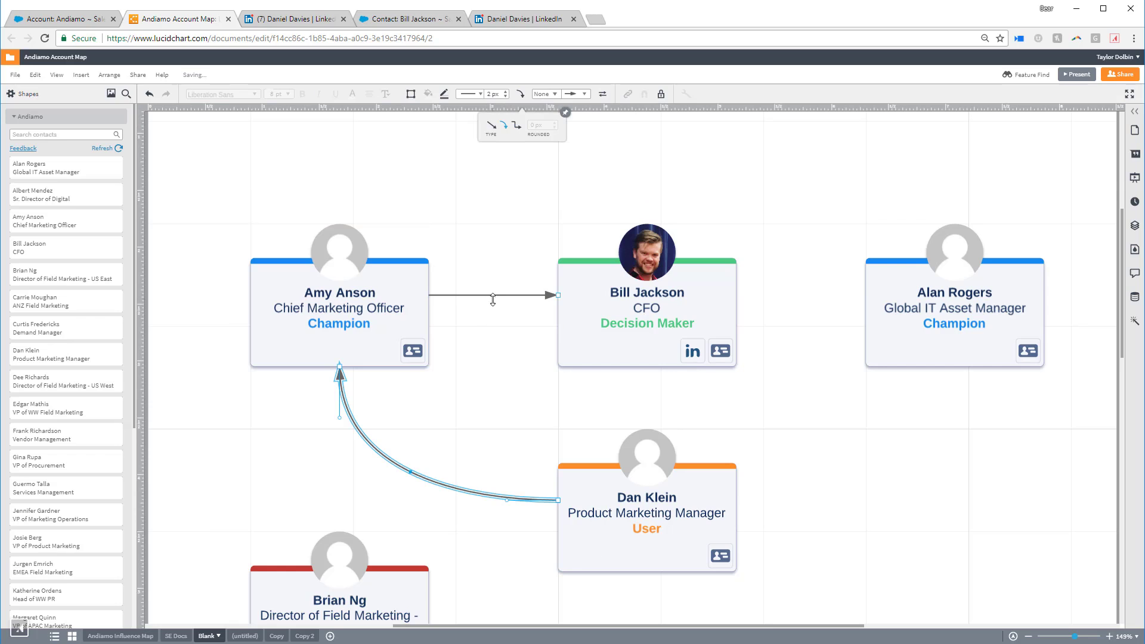
{"action": "left_click", "coordinate": [474, 93]}
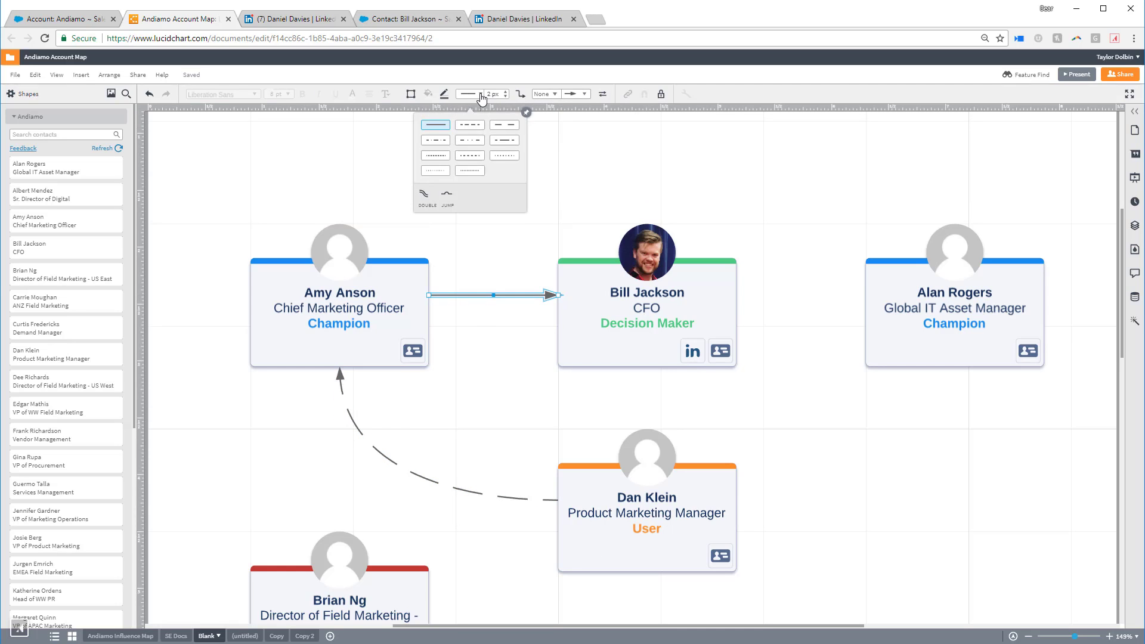